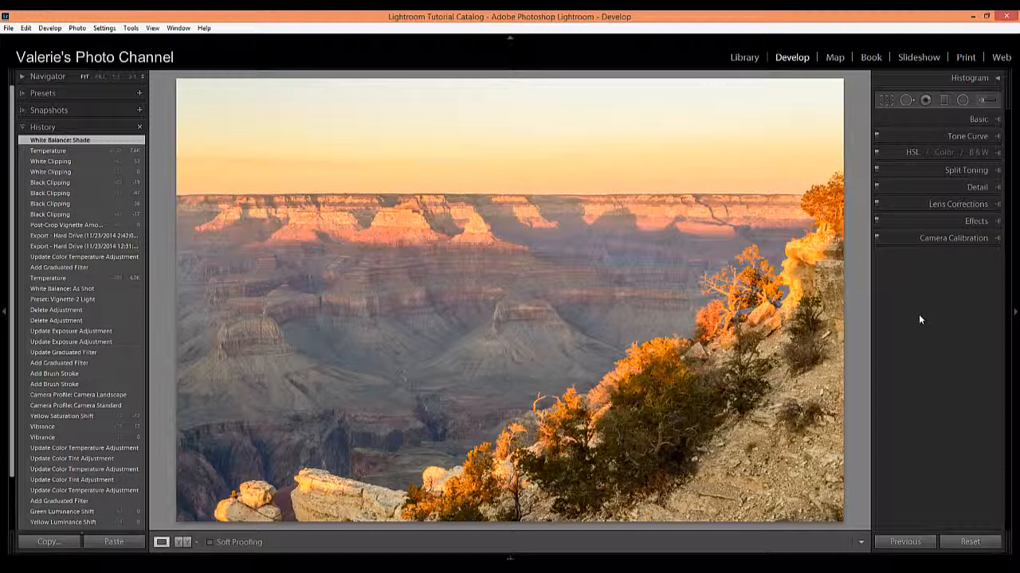
pyautogui.moveTo(874, 273)
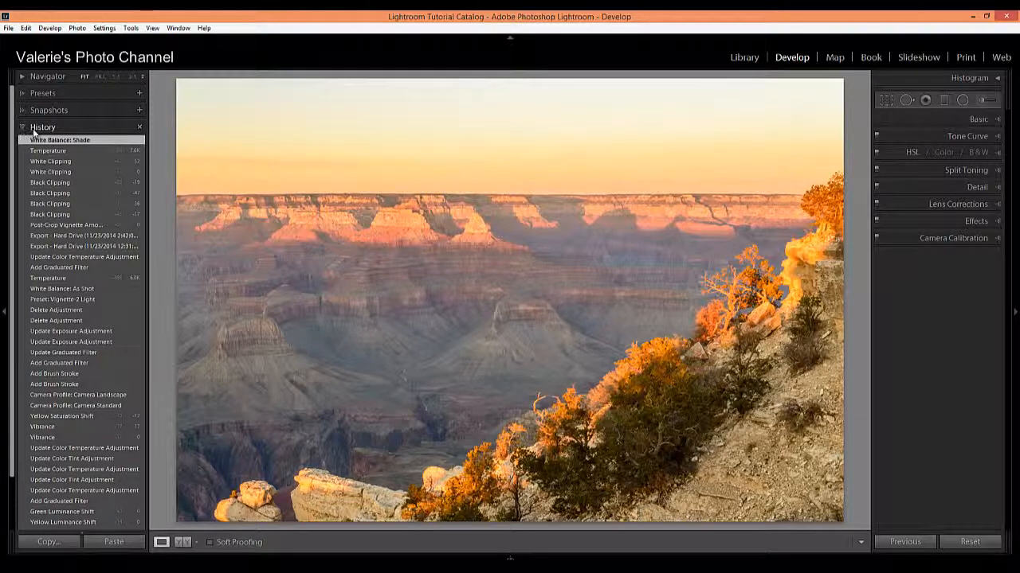
# Scroll the History list down toward the 'Camera Profile: Camera Standard' step.
pyautogui.scroll(-3)
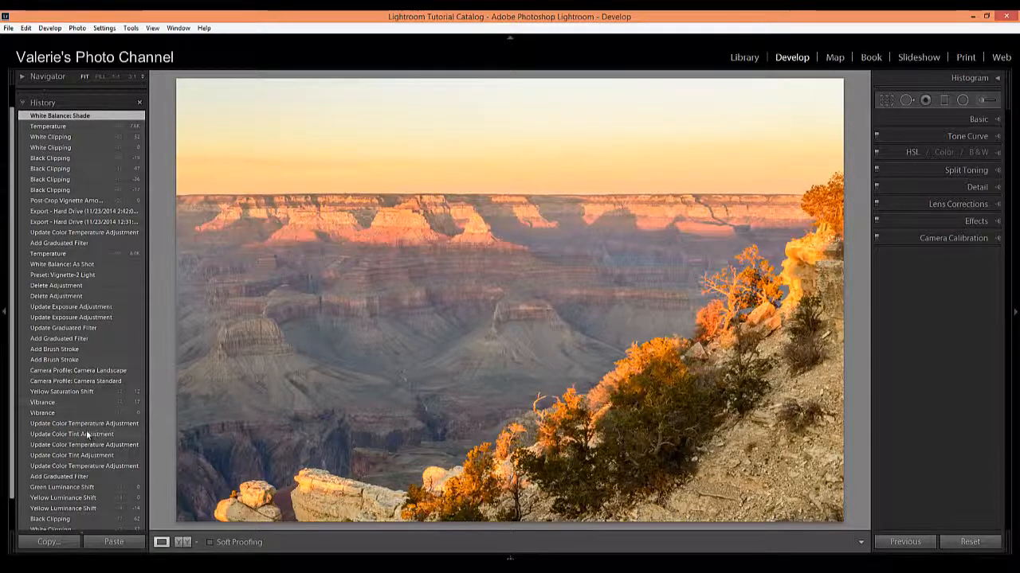
pyautogui.moveTo(119, 409)
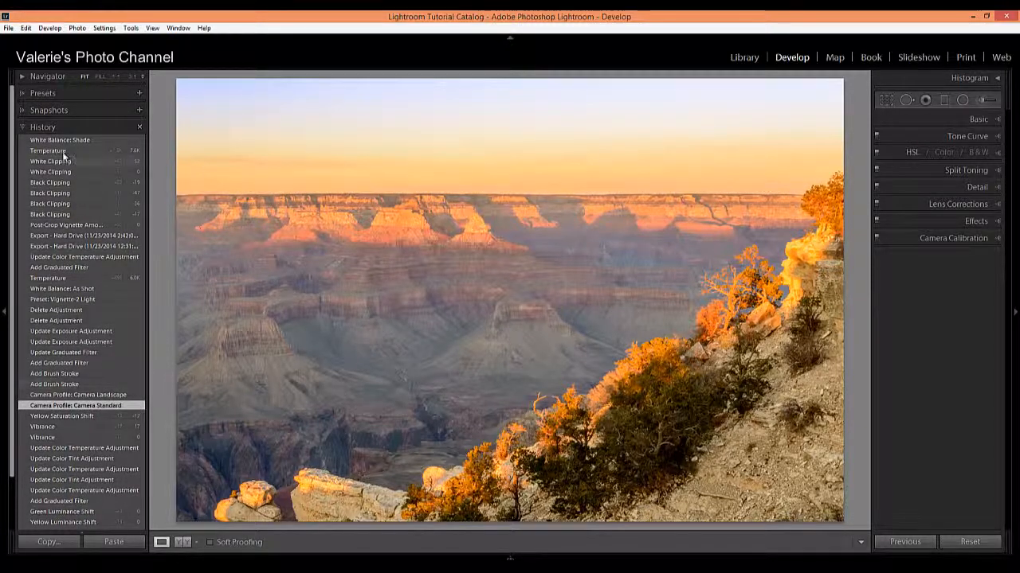
pyautogui.click(60, 140)
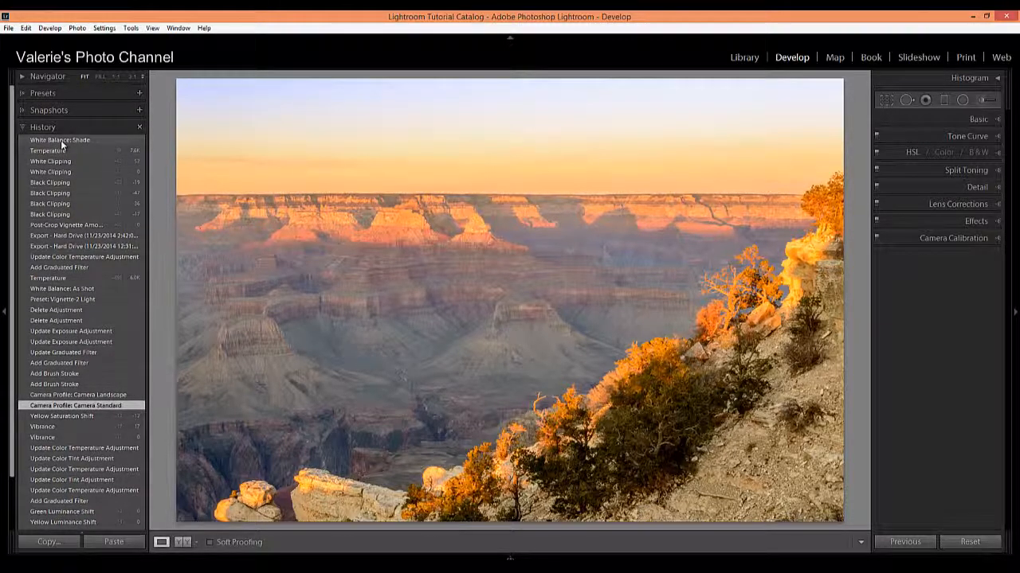
pyautogui.click(60, 140)
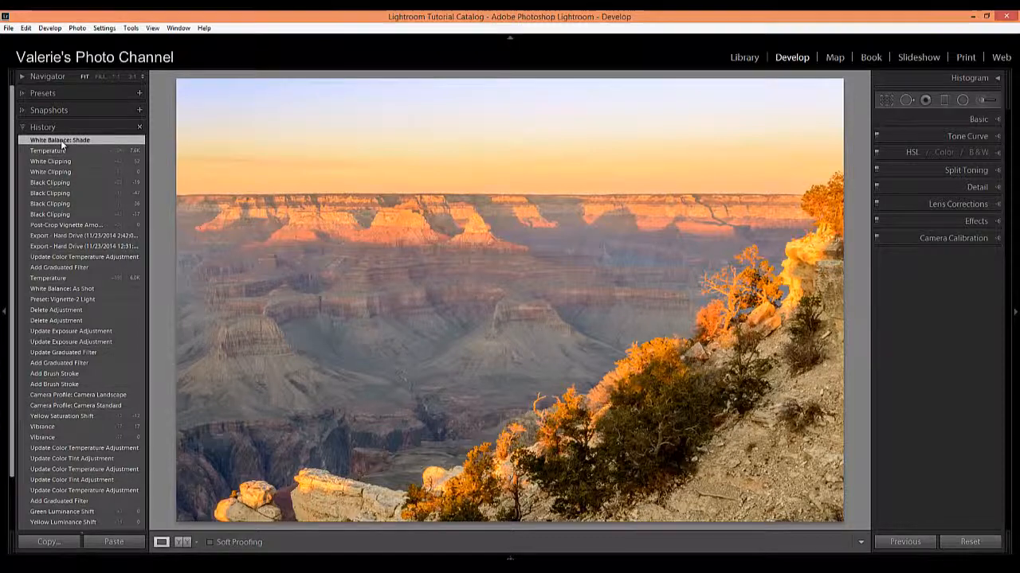
pyautogui.click(60, 139)
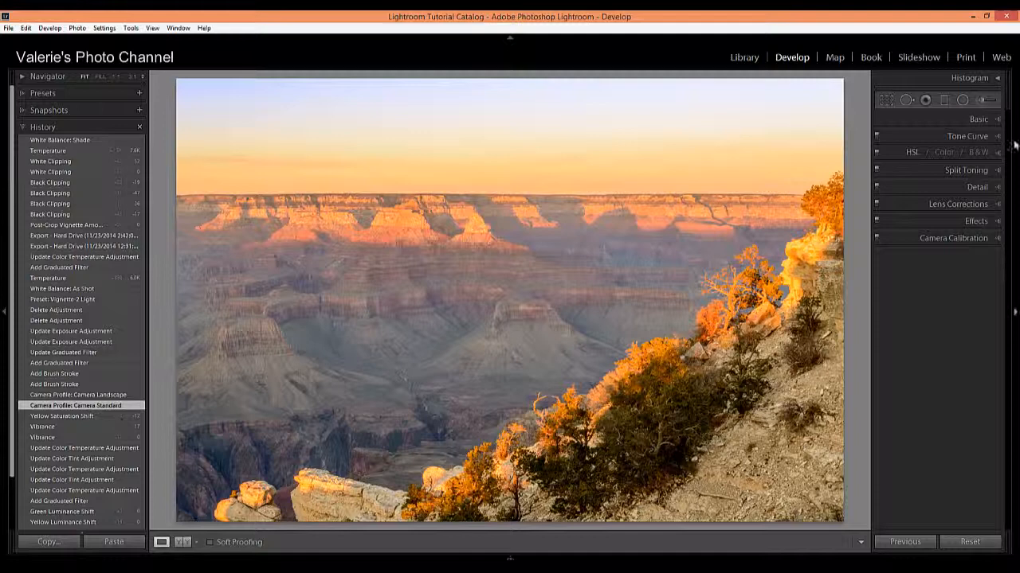
# Expand the Basic panel, lower Clarity to +7, then undo to restore history.
pyautogui.click(979, 119)
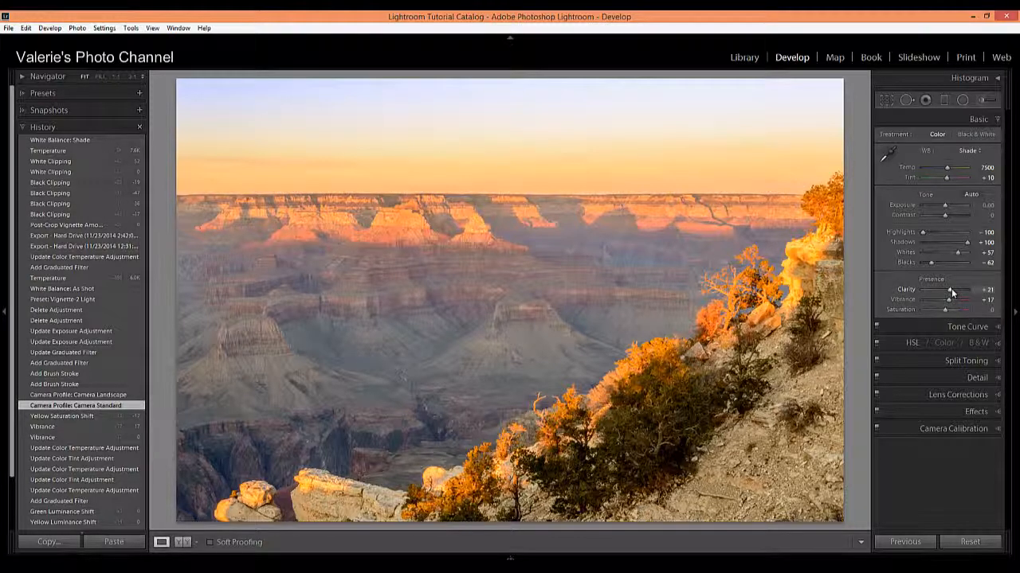
pyautogui.moveTo(960, 290); pyautogui.dragTo(948, 289)
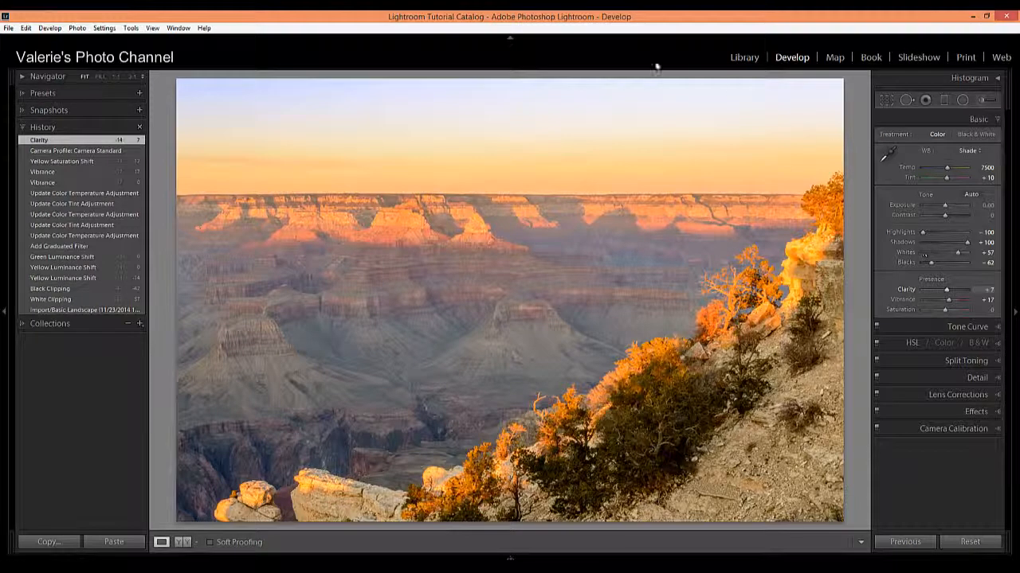
pyautogui.click(56, 140)
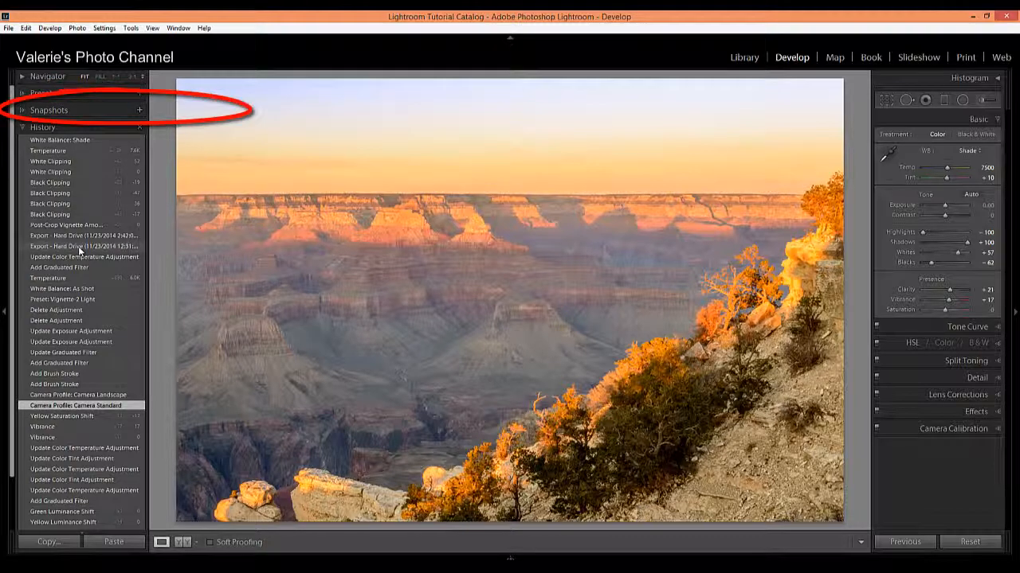
pyautogui.moveTo(32, 116)
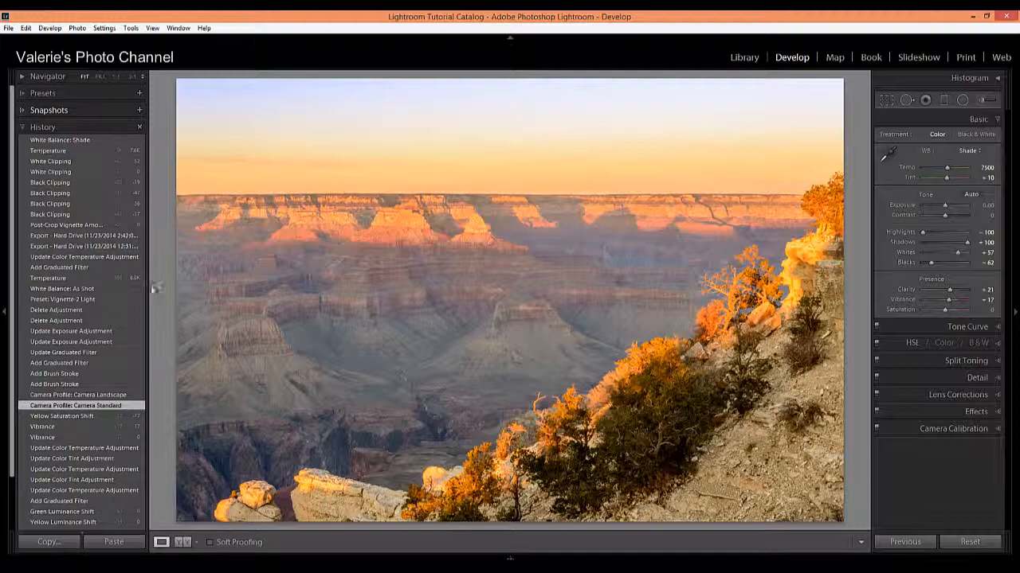
pyautogui.moveTo(161, 542)
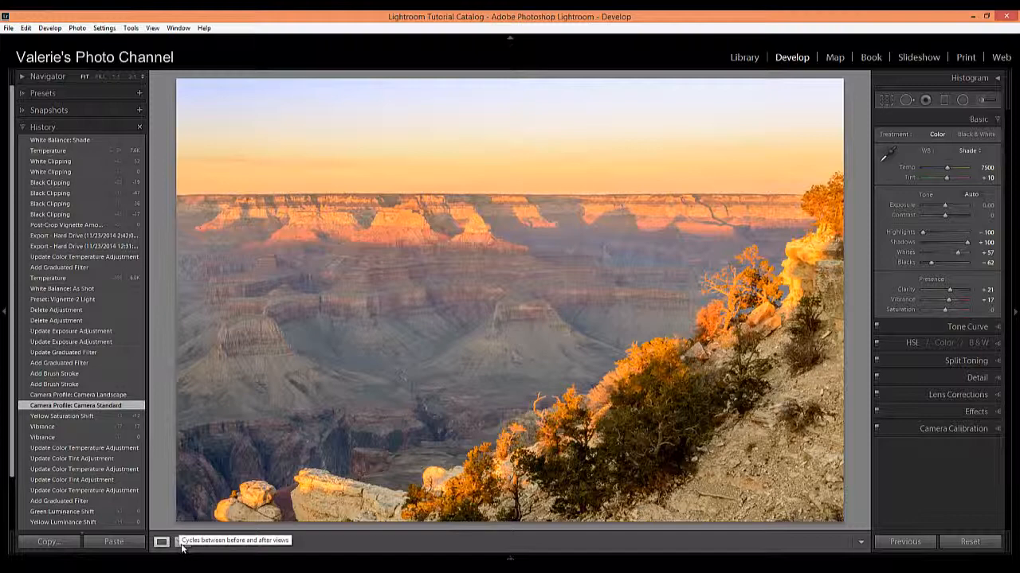
# Jump to the latest 'White Balance: Shade' state and show Before/After side by side.
pyautogui.click(161, 542)
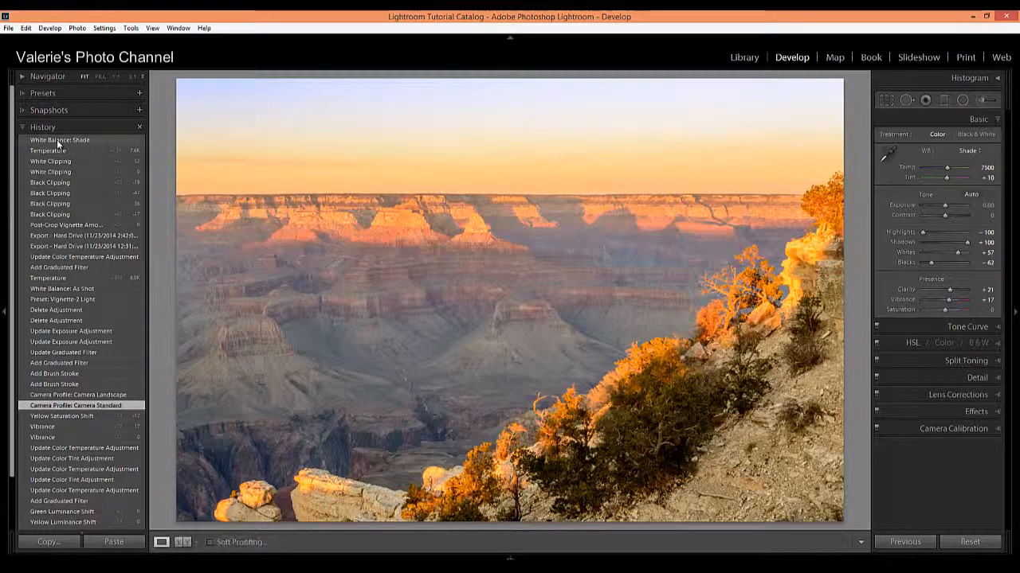
pyautogui.click(59, 139)
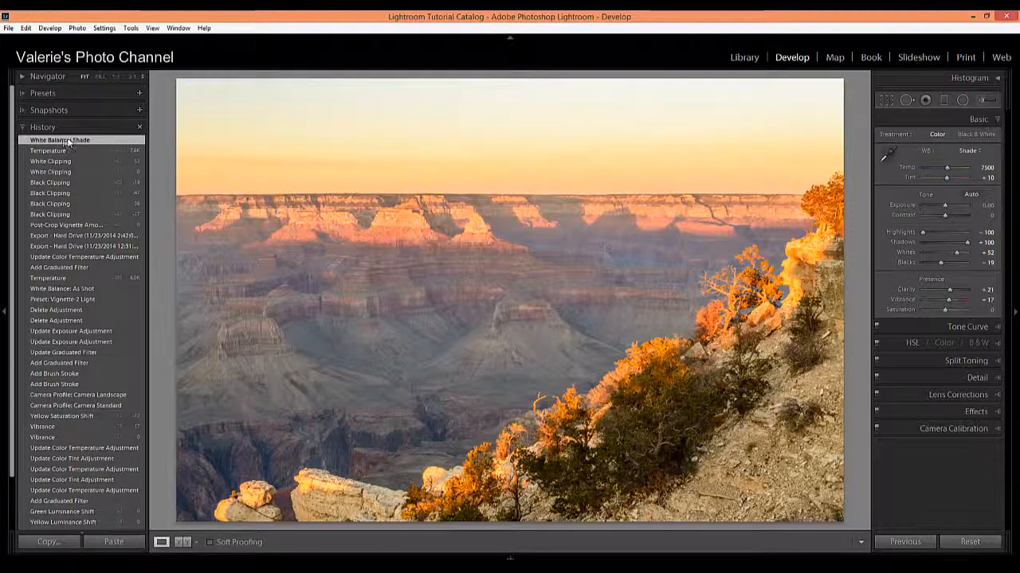
pyautogui.click(60, 139)
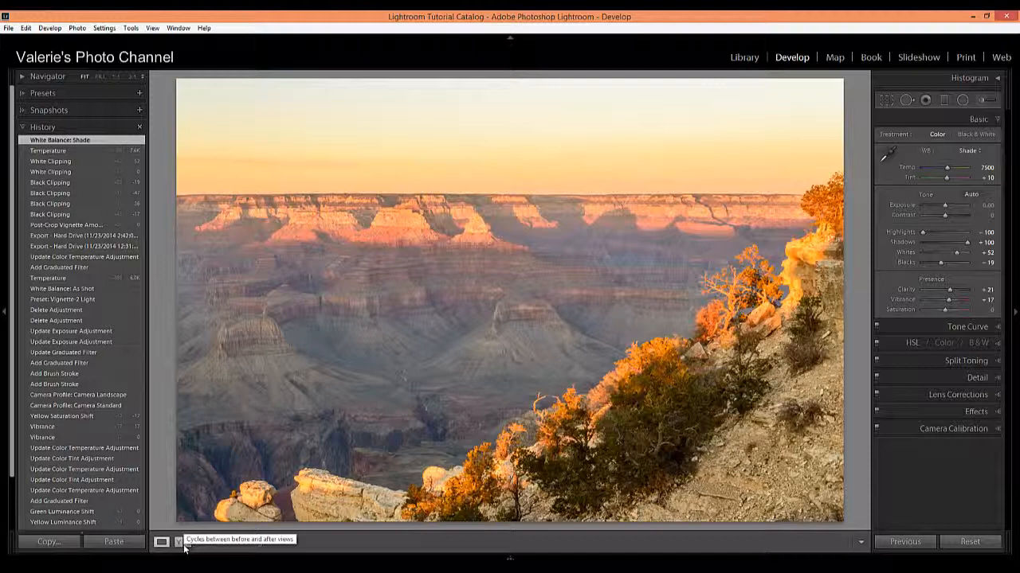
pyautogui.click(178, 542)
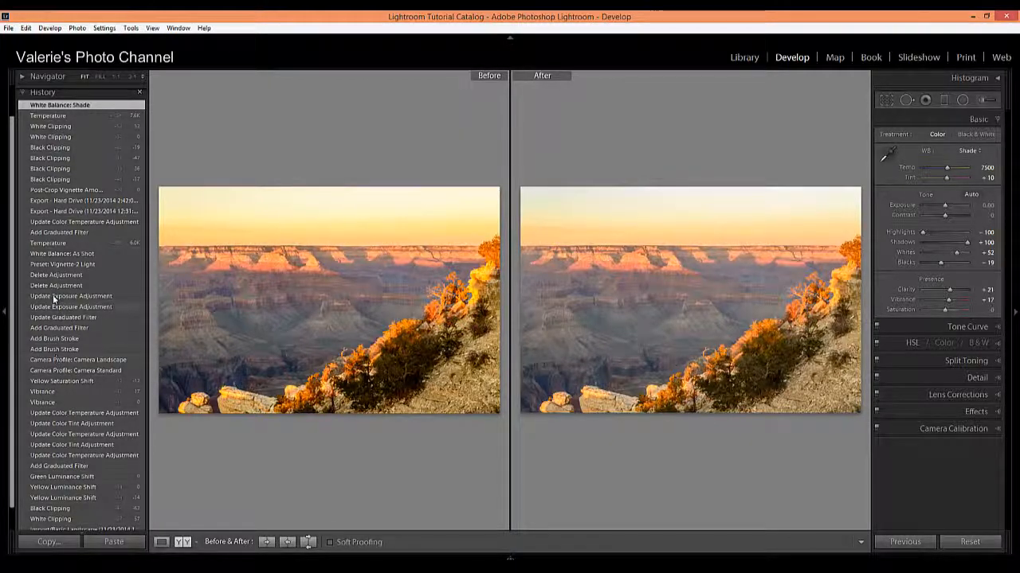
# Preview the 'Preset: Vignette 2 Light' history step against the latest state.
pyautogui.click(62, 264)
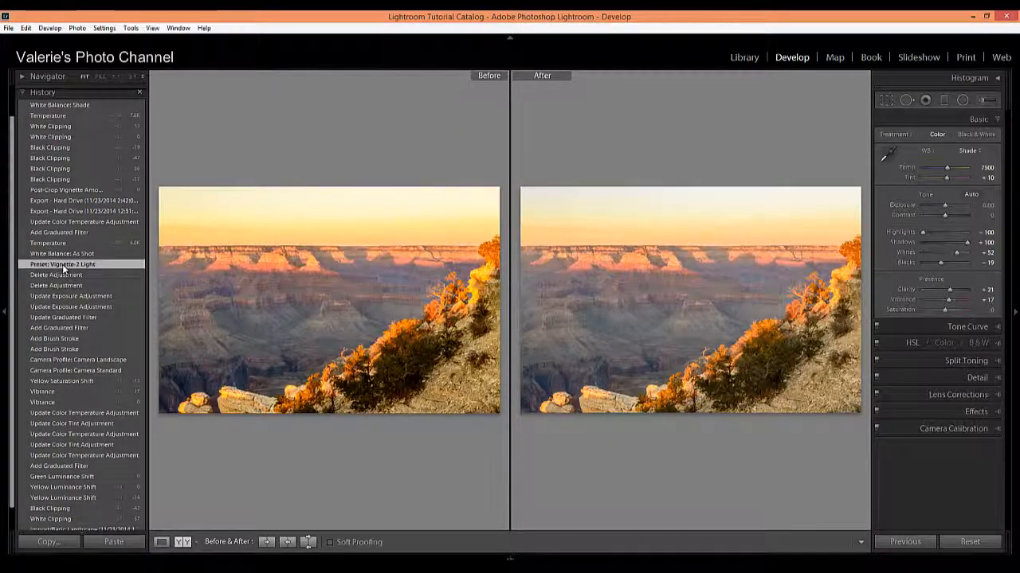
pyautogui.click(60, 104)
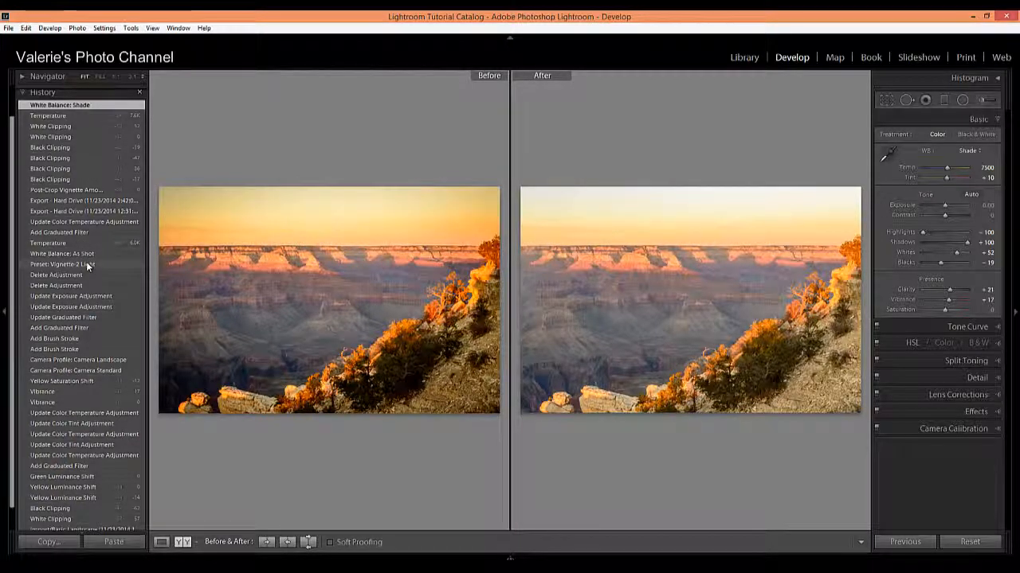
pyautogui.moveTo(81, 266)
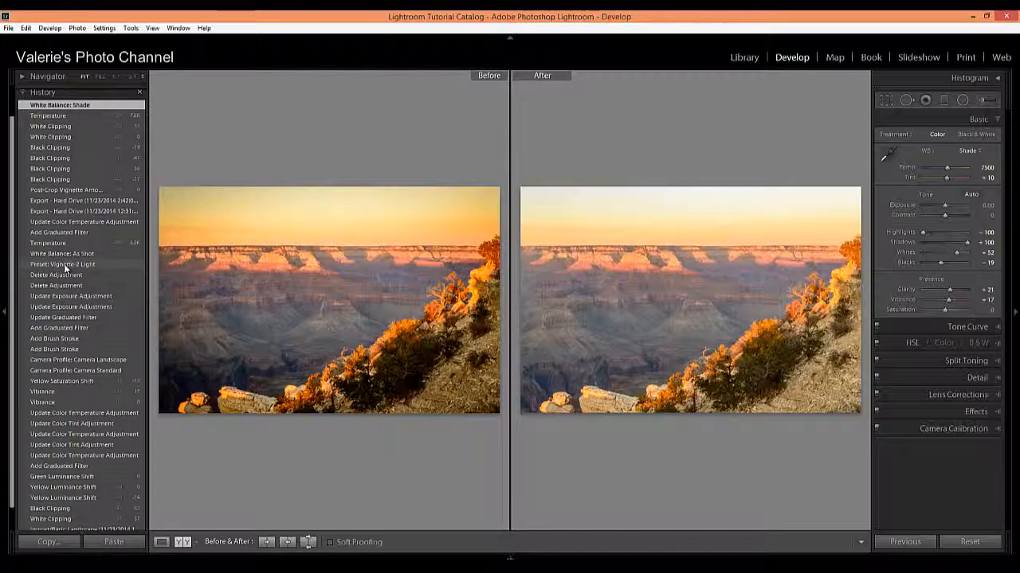
# Bring up the context menu for the 'Preset: Vignette 2 Light' history step.
pyautogui.rightClick(62, 264)
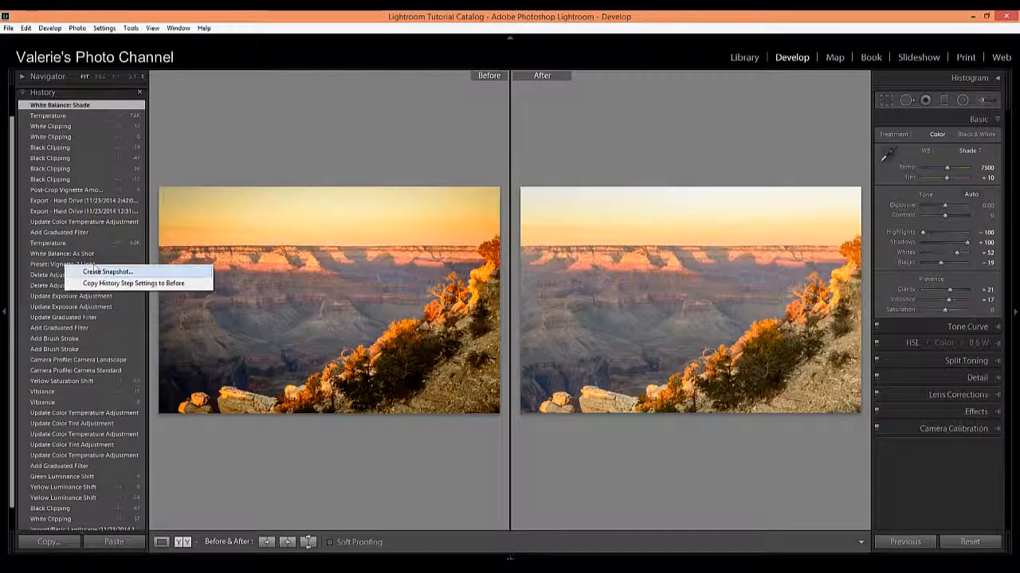
pyautogui.moveTo(134, 284)
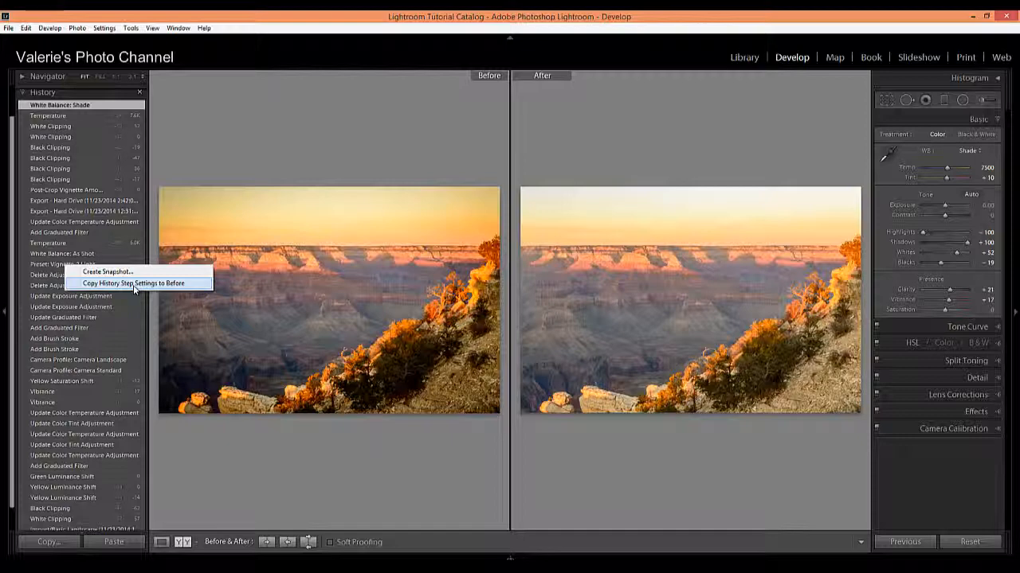
pyautogui.moveTo(108, 272)
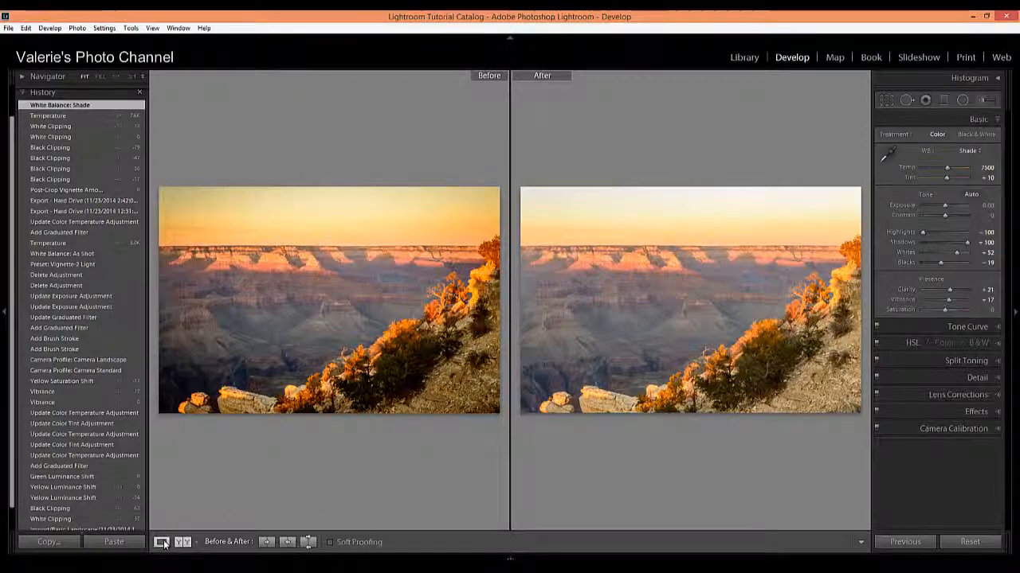
# Return to Loupe view and open the Develop menu for Clear History.
pyautogui.click(162, 543)
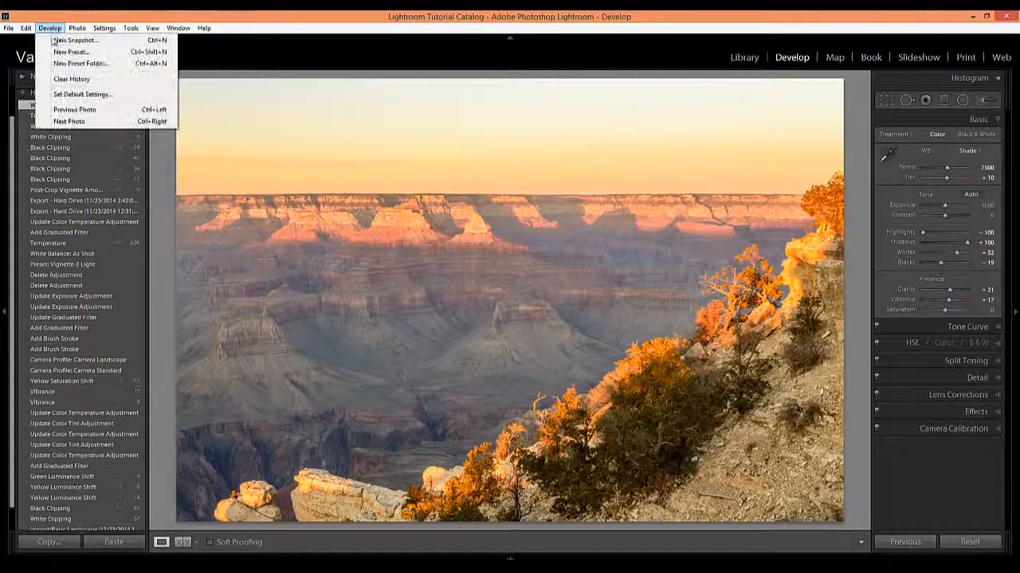
pyautogui.moveTo(71, 79)
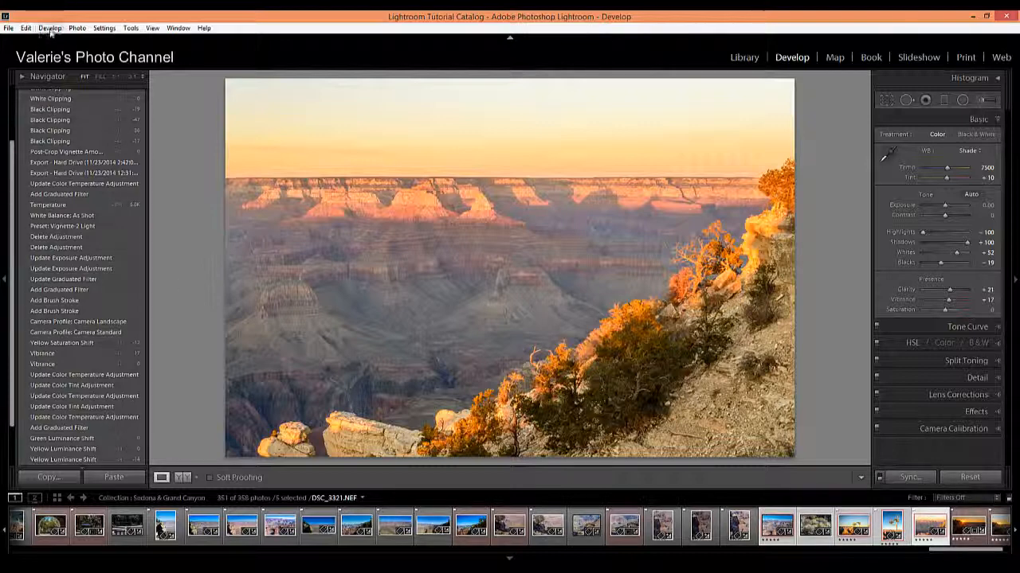
pyautogui.click(49, 28)
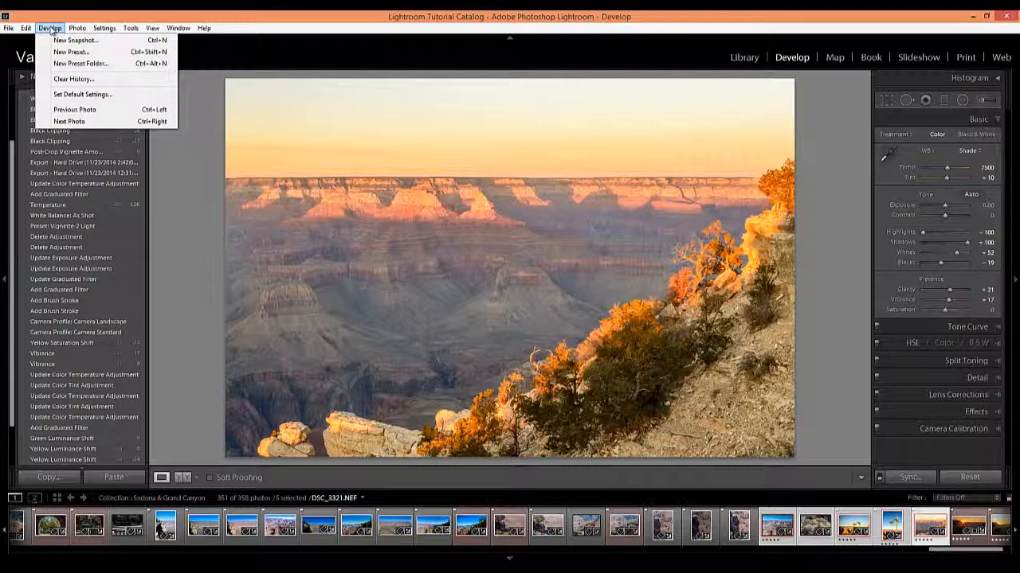
pyautogui.moveTo(74, 78)
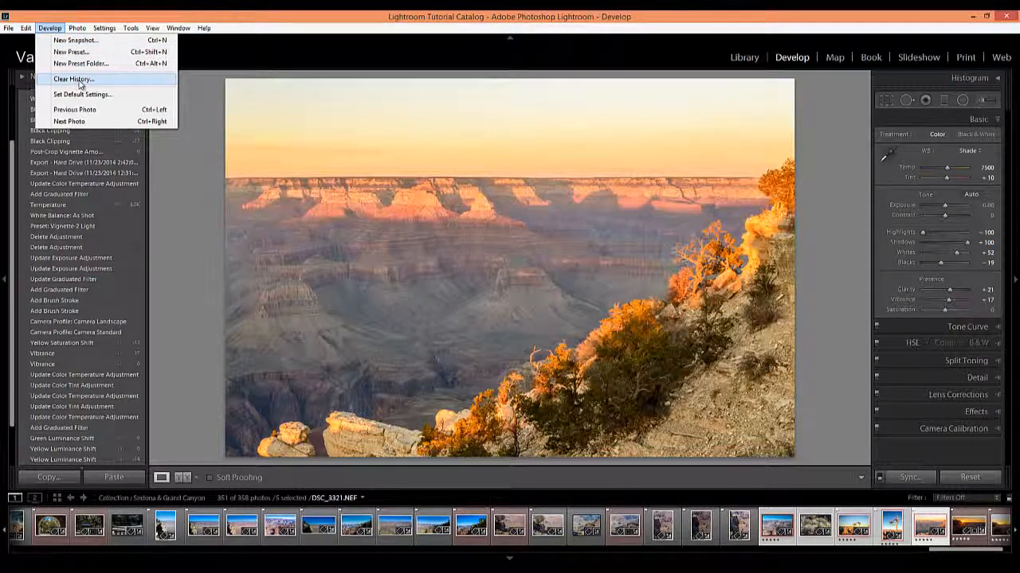